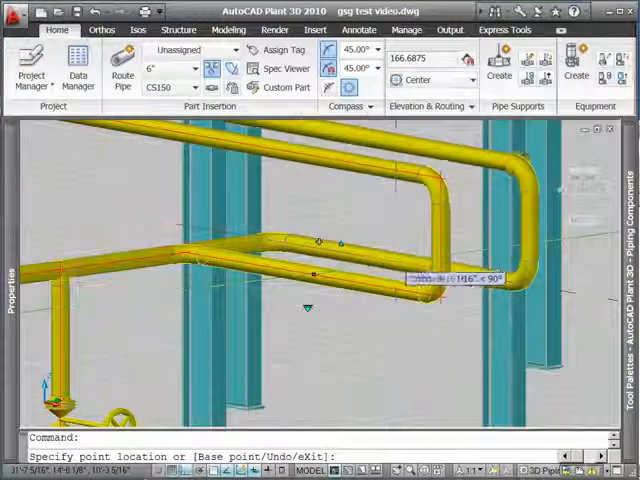
# - Finish moving the upper pipe segment to its new position with Escape
pyautogui.press('Escape')
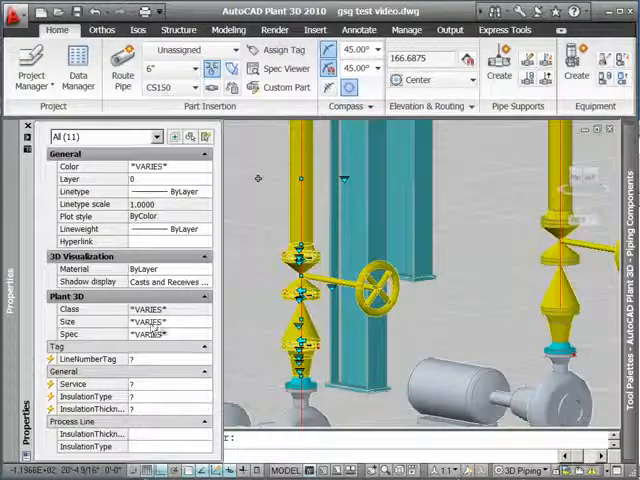
# - Pick a new Plant 3D size for the vertical discharge line components in Properties
pyautogui.click(205, 322)
pyautogui.write('erase')
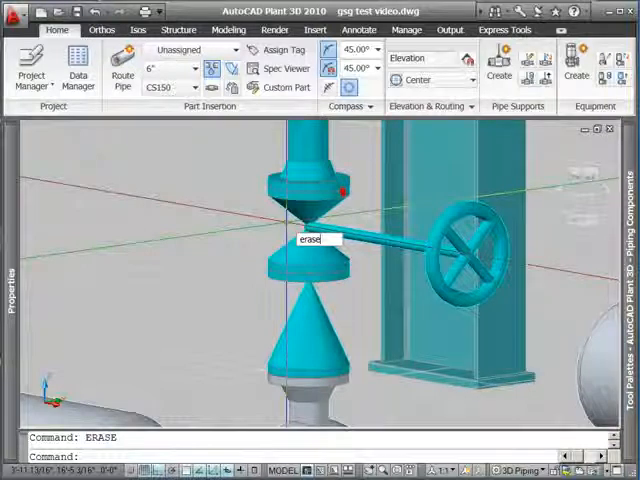
# - Select the gate valve on the vertical discharge line for erasing
pyautogui.click(300, 195)
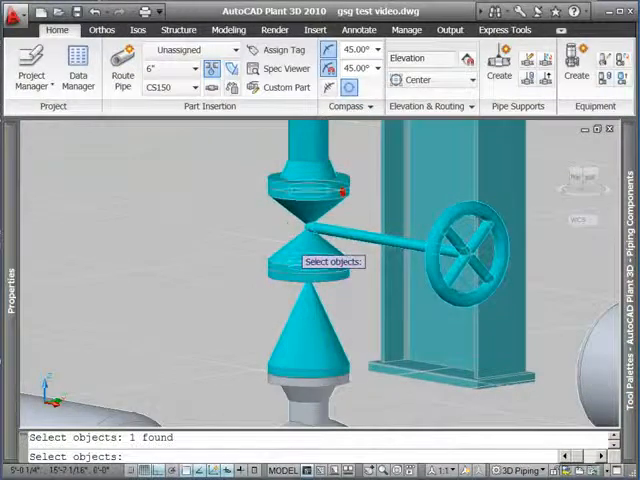